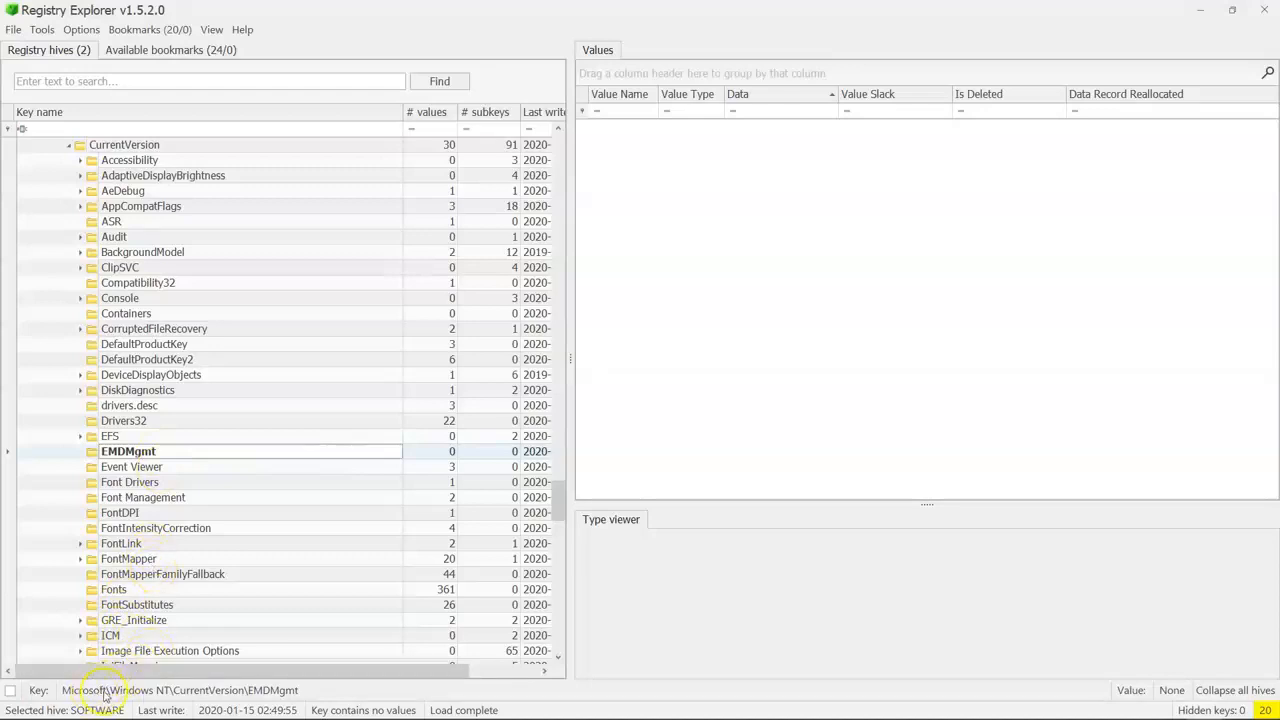
mouse_move(78, 452)
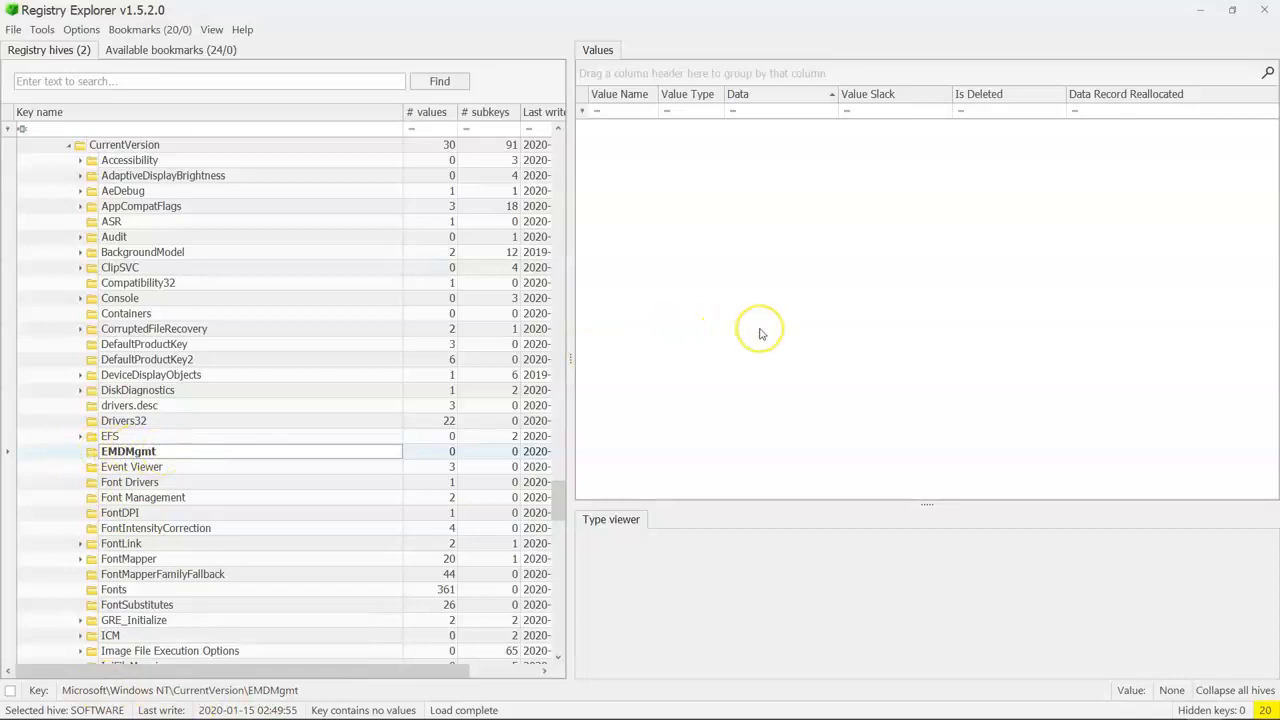
mouse_move(760, 332)
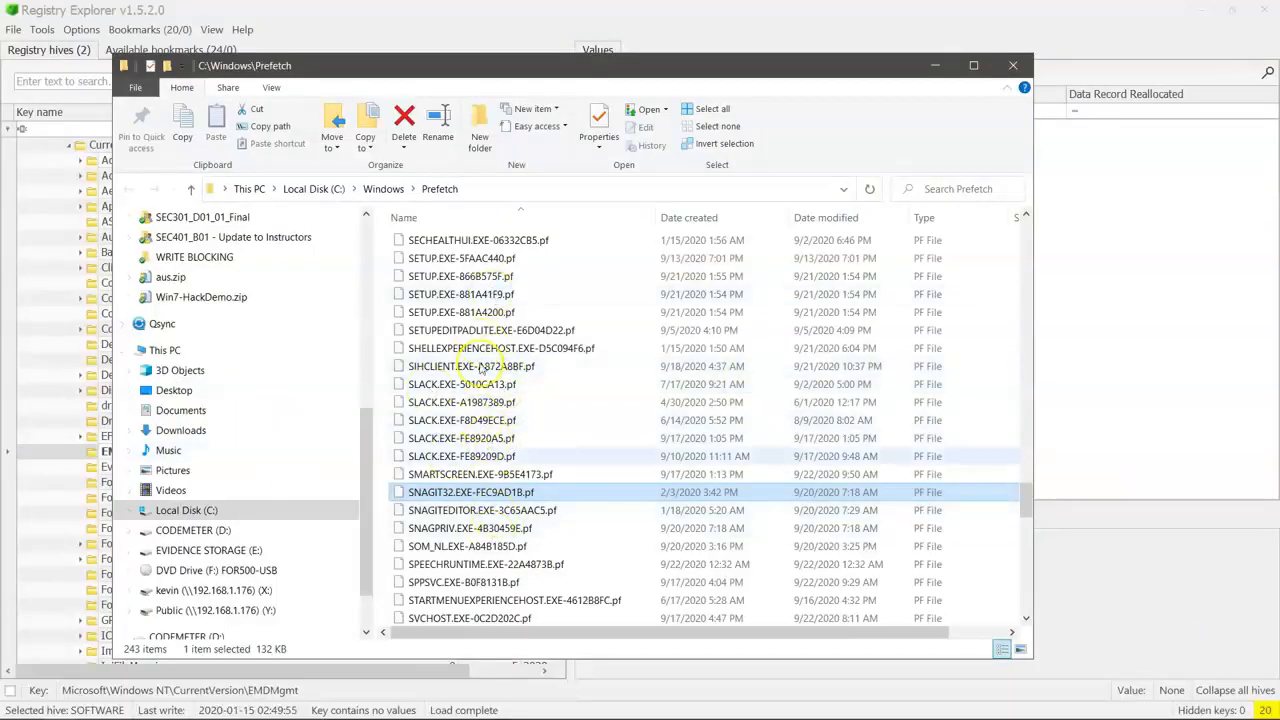
mouse_move(444, 492)
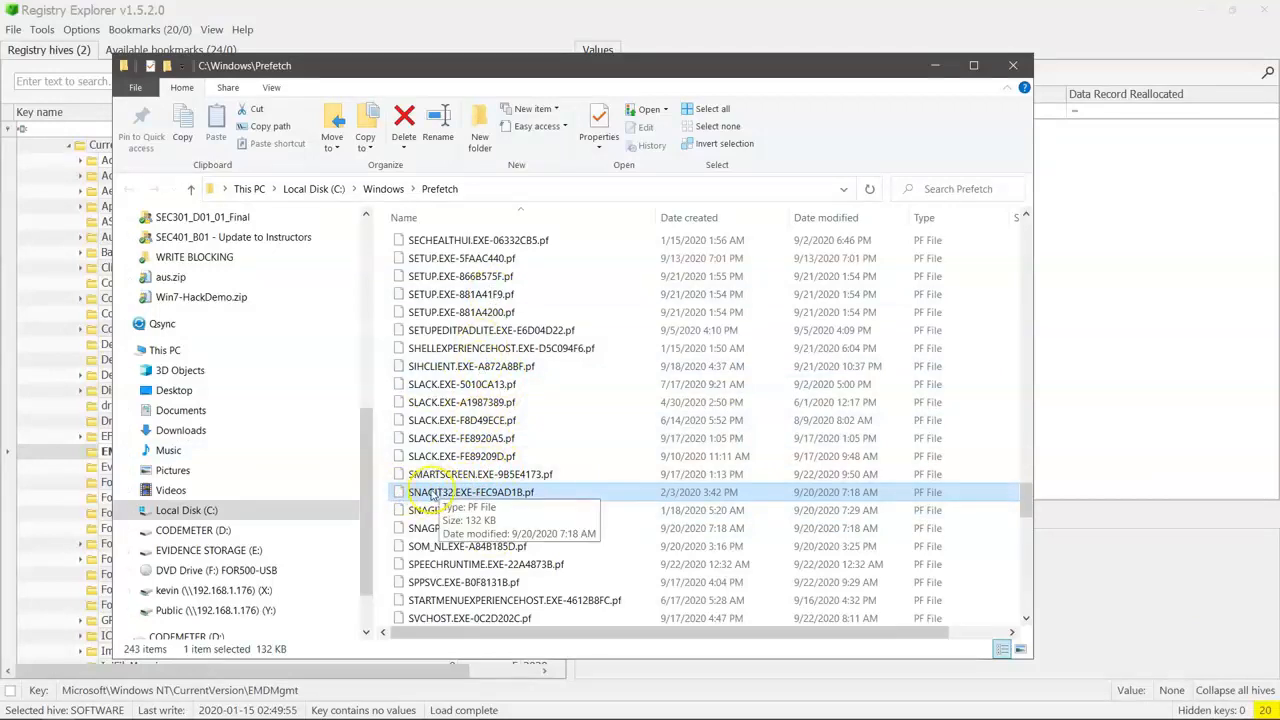
mouse_move(462, 148)
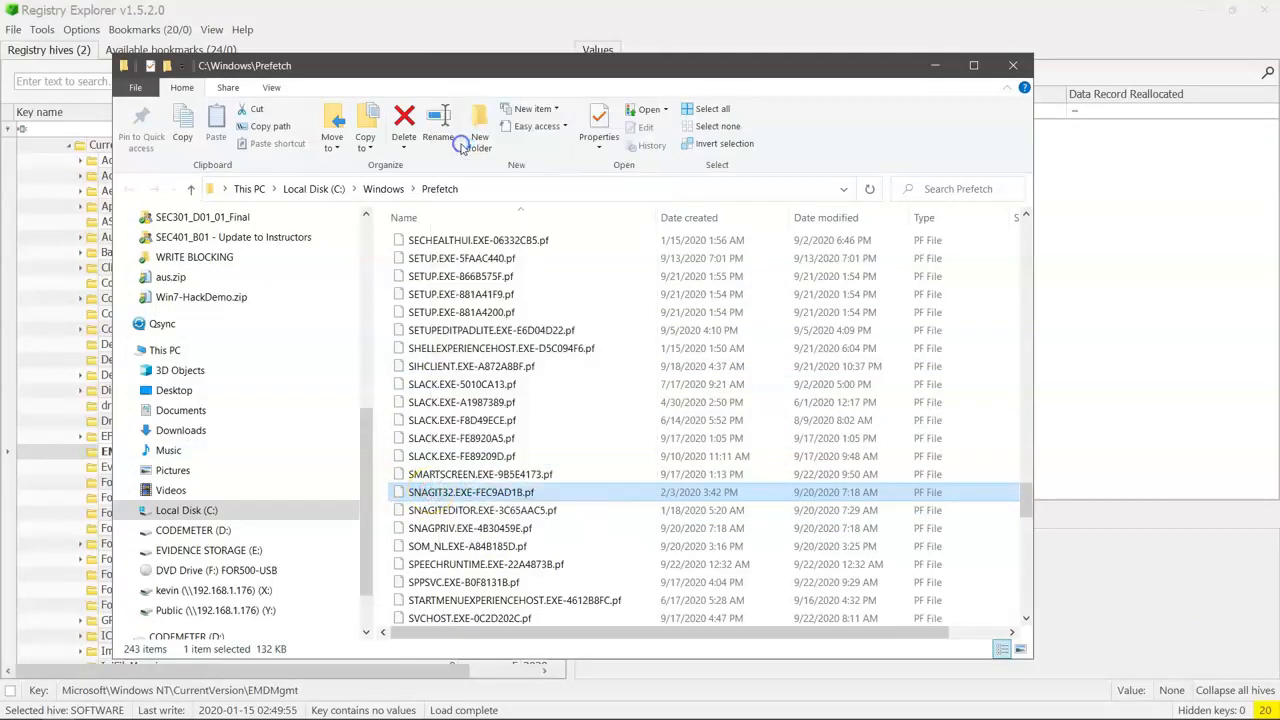
Step: View SNAGIT32.EXE-FEC9AD18.pf as raw binary in Notepad++, then close it and the Prefetch folder window
double_click(472, 492)
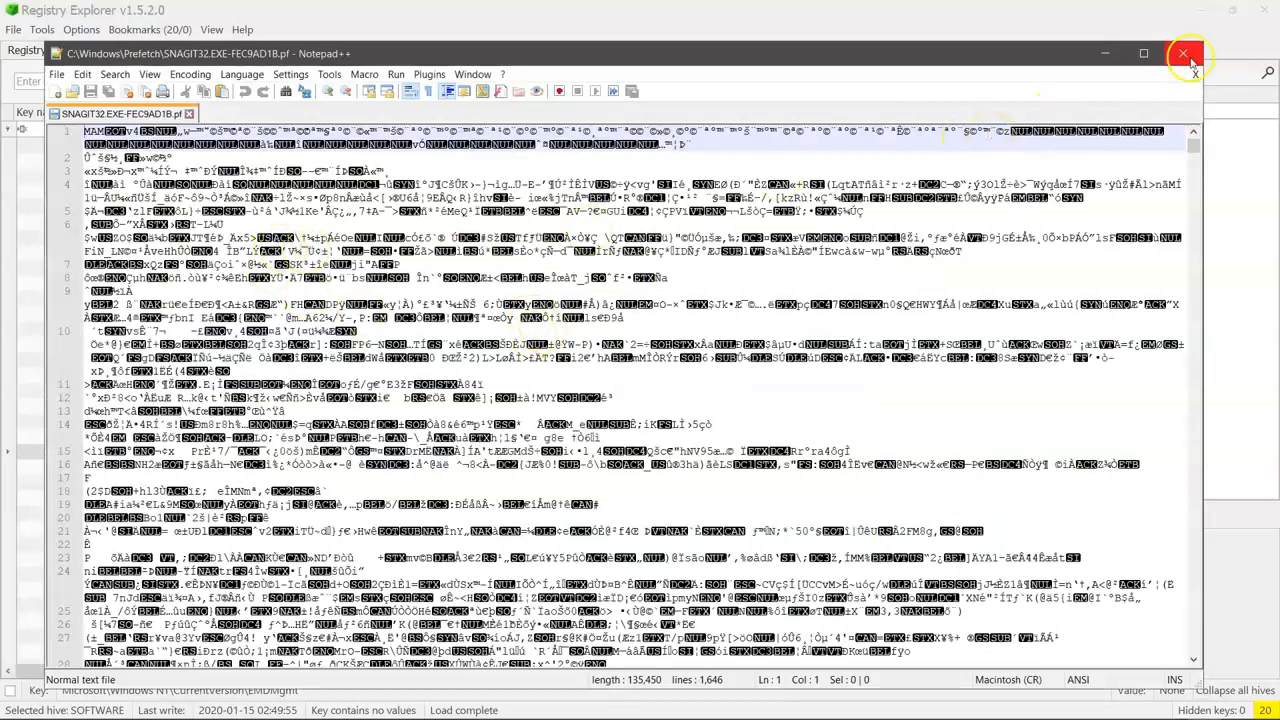
click(1188, 52)
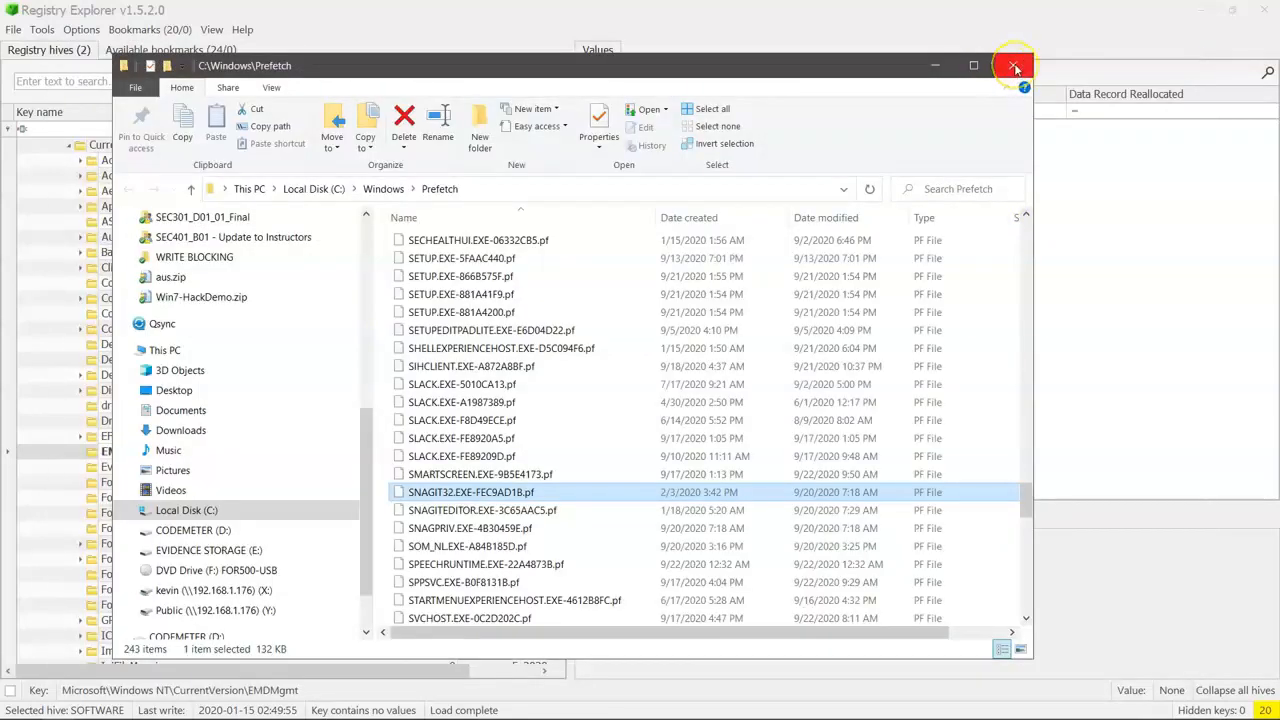
mouse_move(1016, 64)
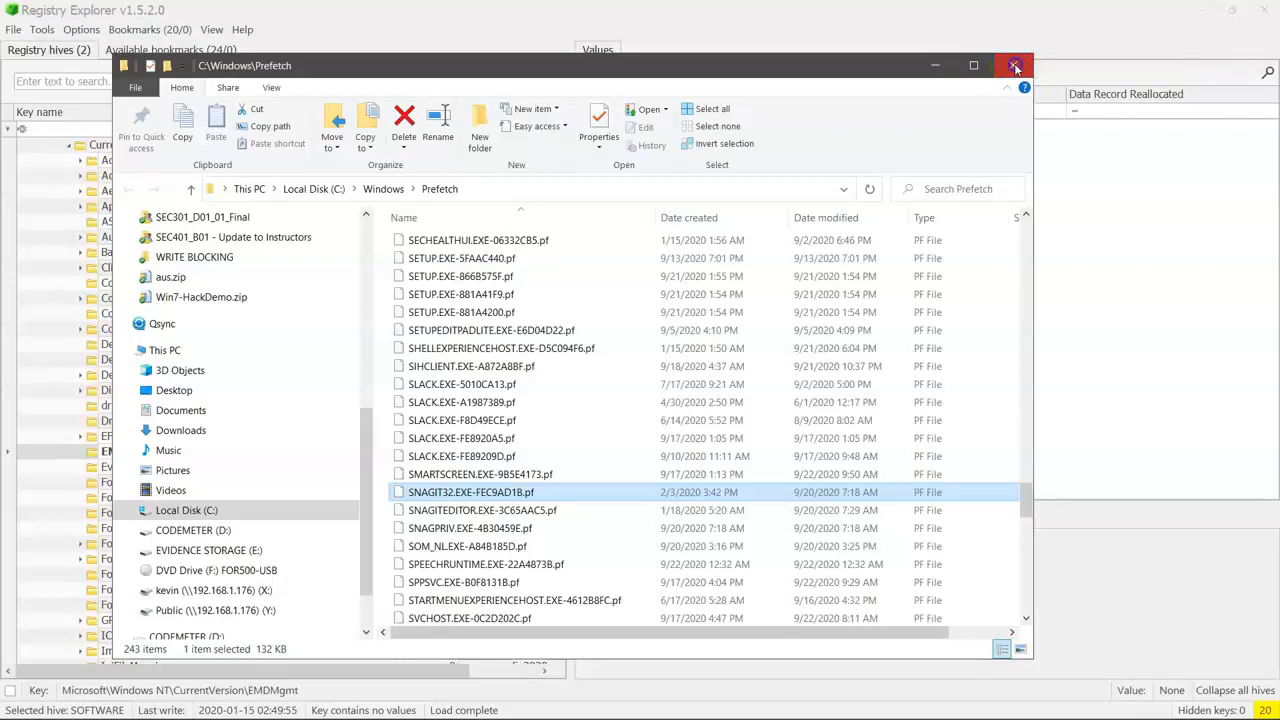
click(1014, 64)
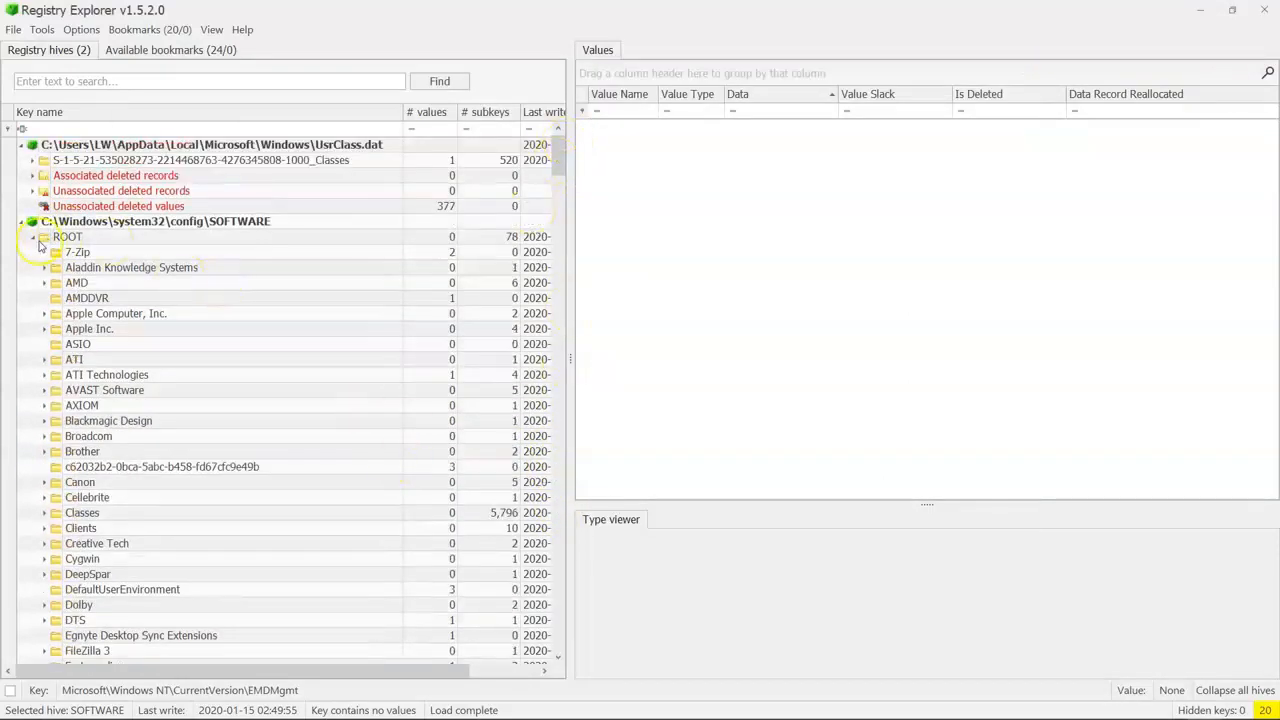
Step: Expand UsrClass.dat down through Local Settings\Software\Microsoft\Windows\Shell and show BagMRU's 32 values
click(32, 160)
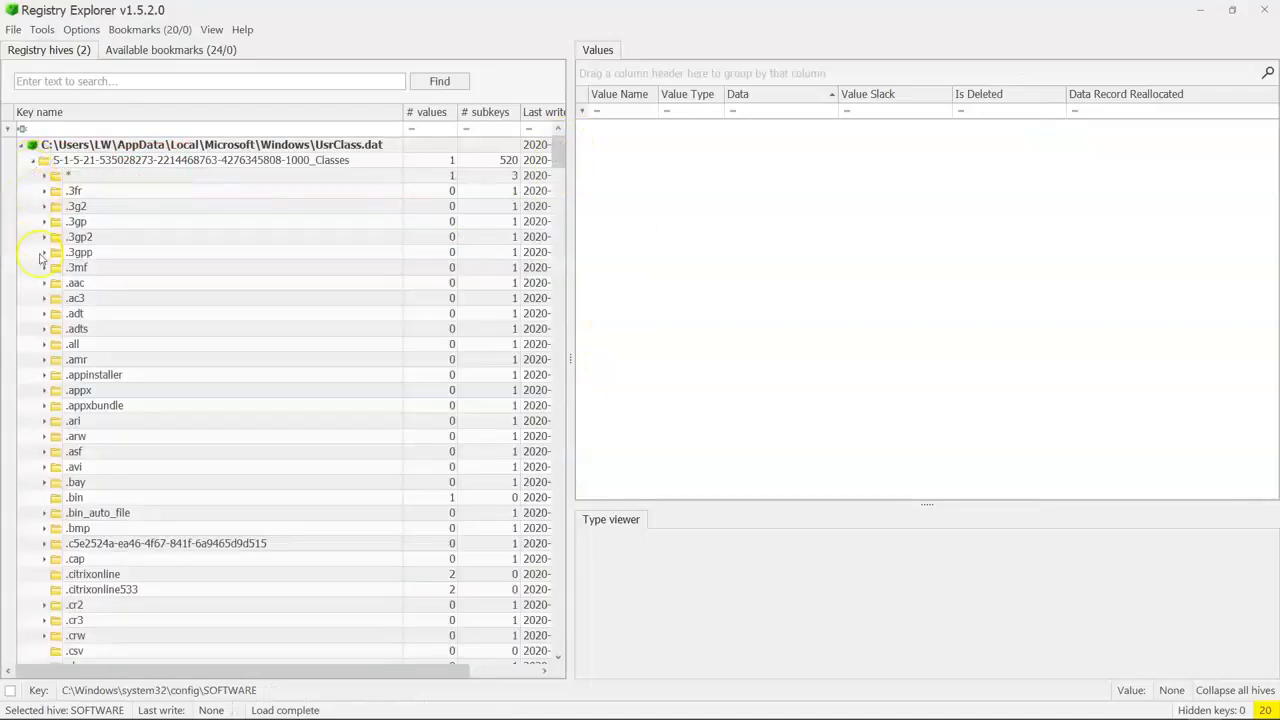
mouse_move(78, 352)
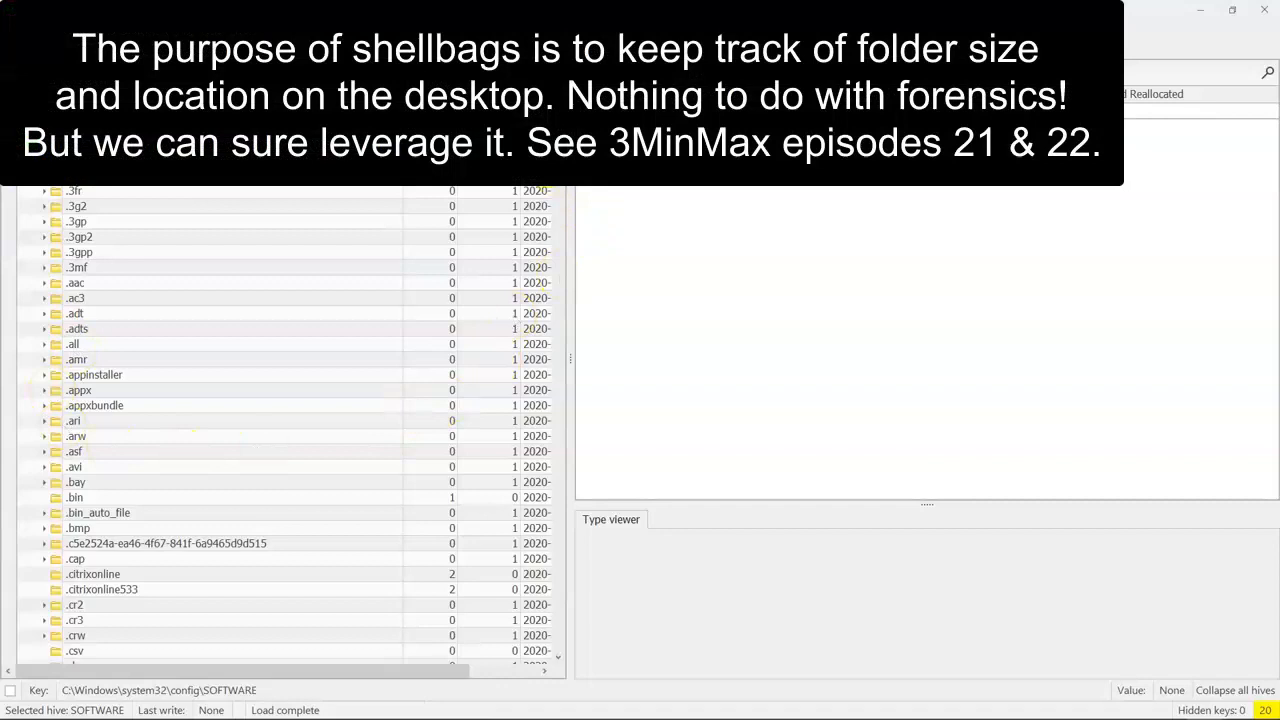
scroll(down, 3)
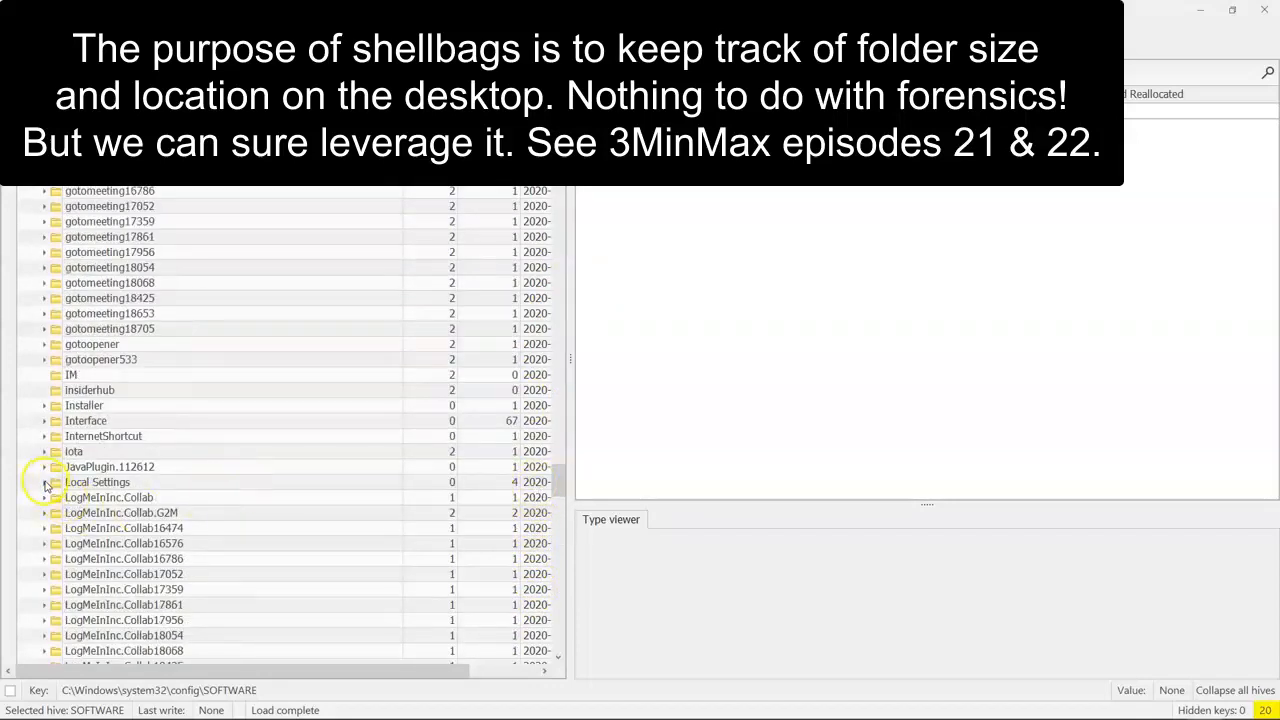
click(44, 482)
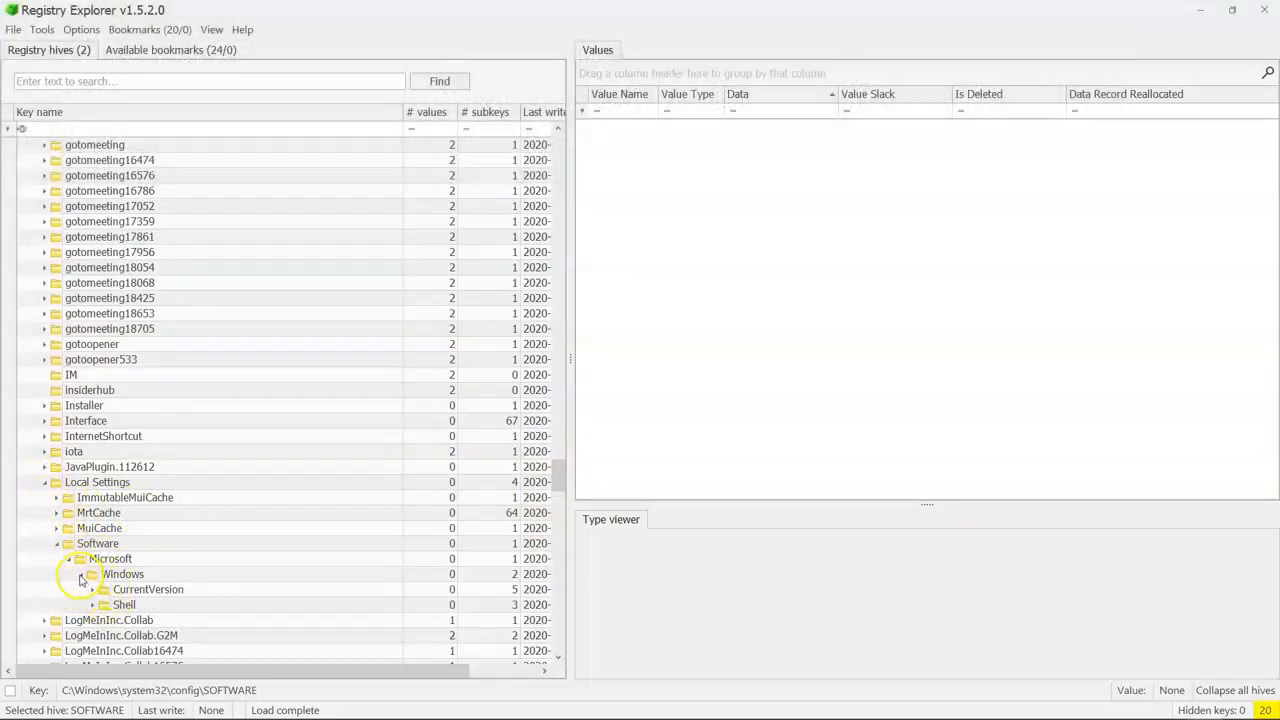
click(148, 620)
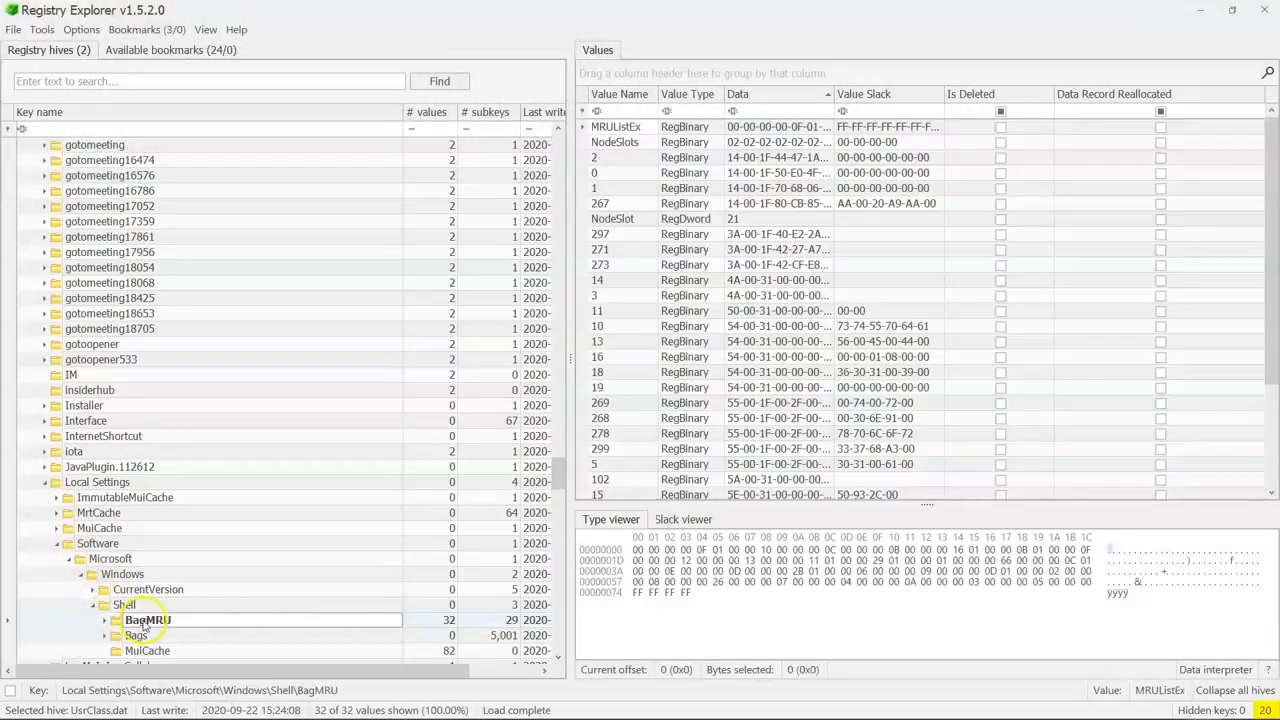
Step: Expand BagMRU and select subkey 0, listing its 30 values and 28 subkeys
scroll(down, 3)
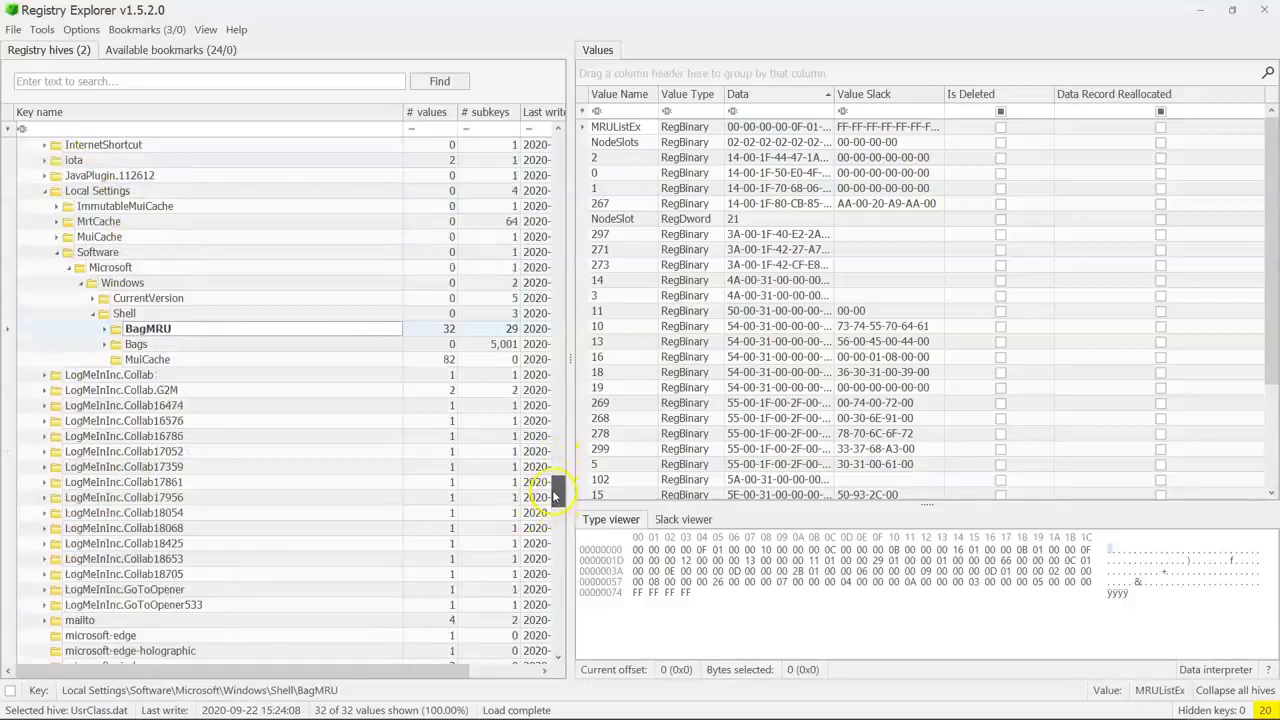
click(104, 328)
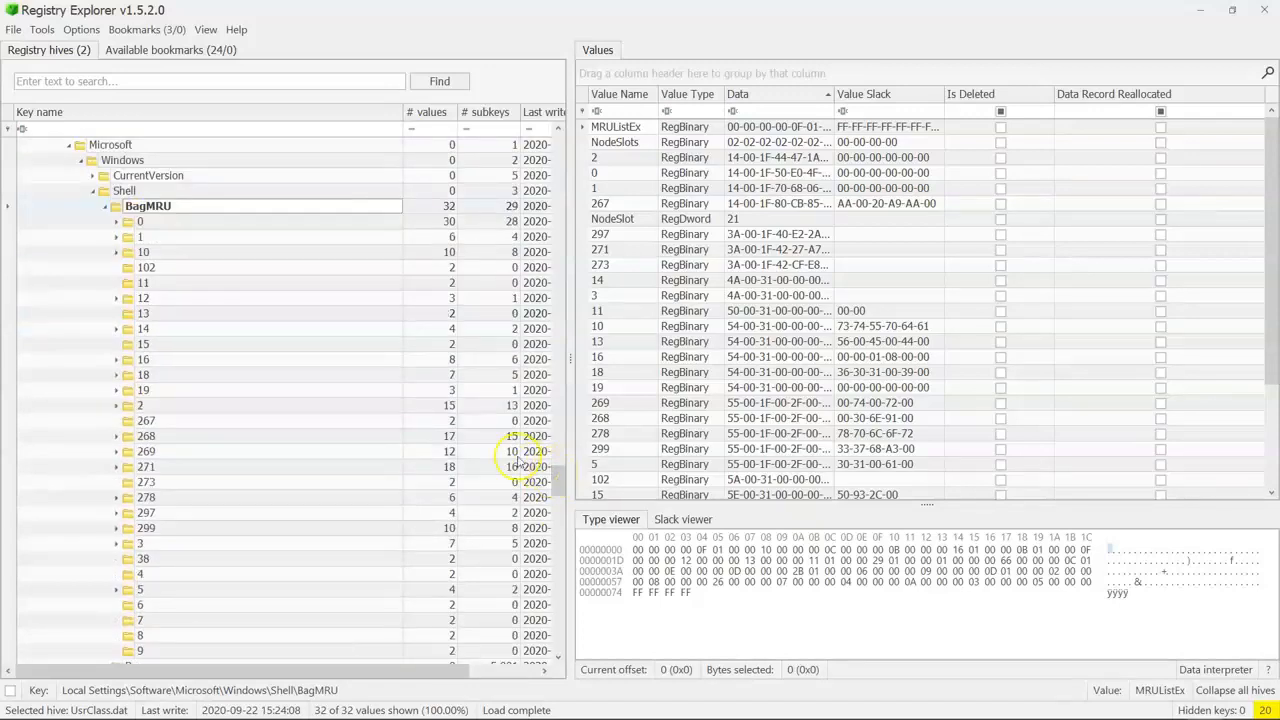
click(140, 220)
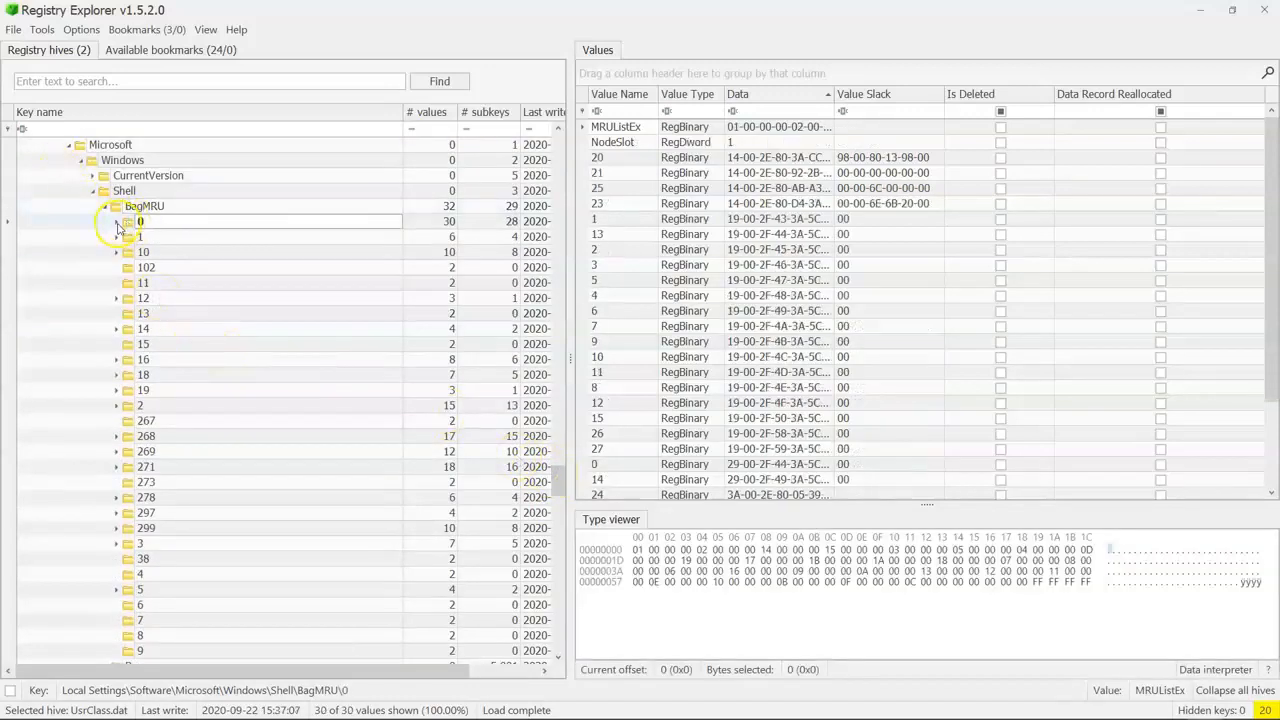
click(116, 220)
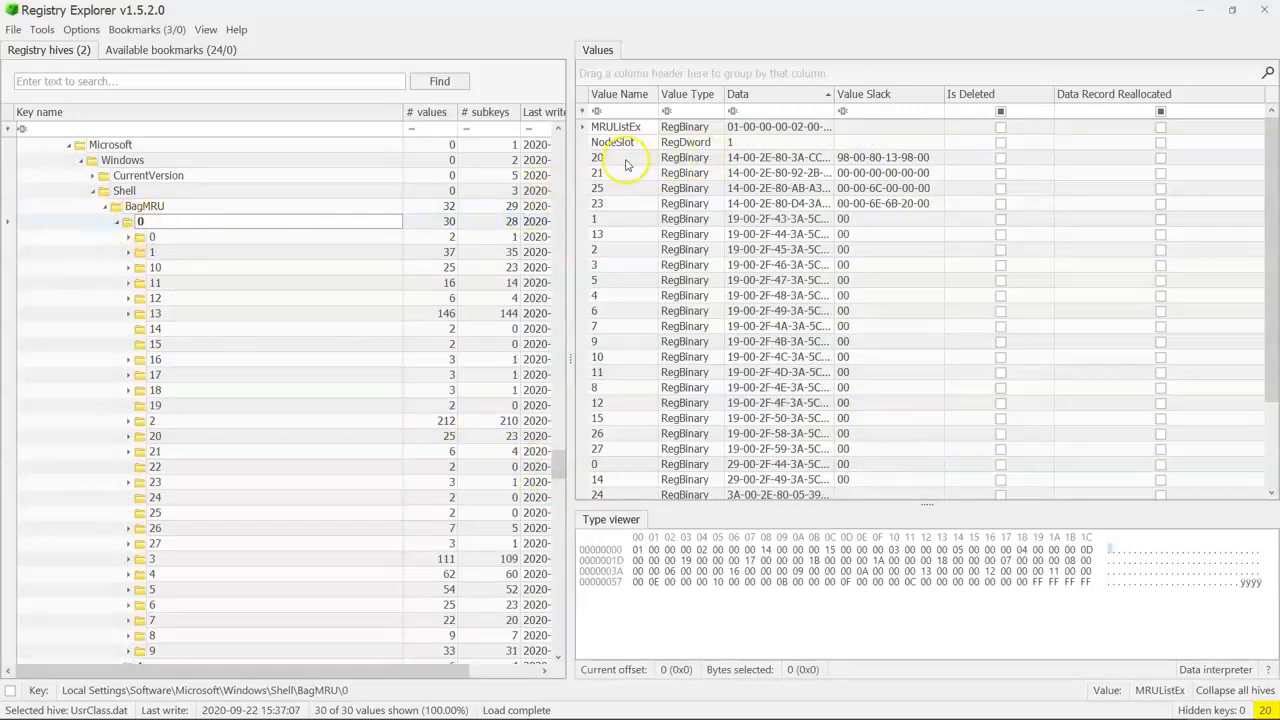
Step: Inspect the hex data of shellbag values 21 and 1 in the Type viewer
click(620, 172)
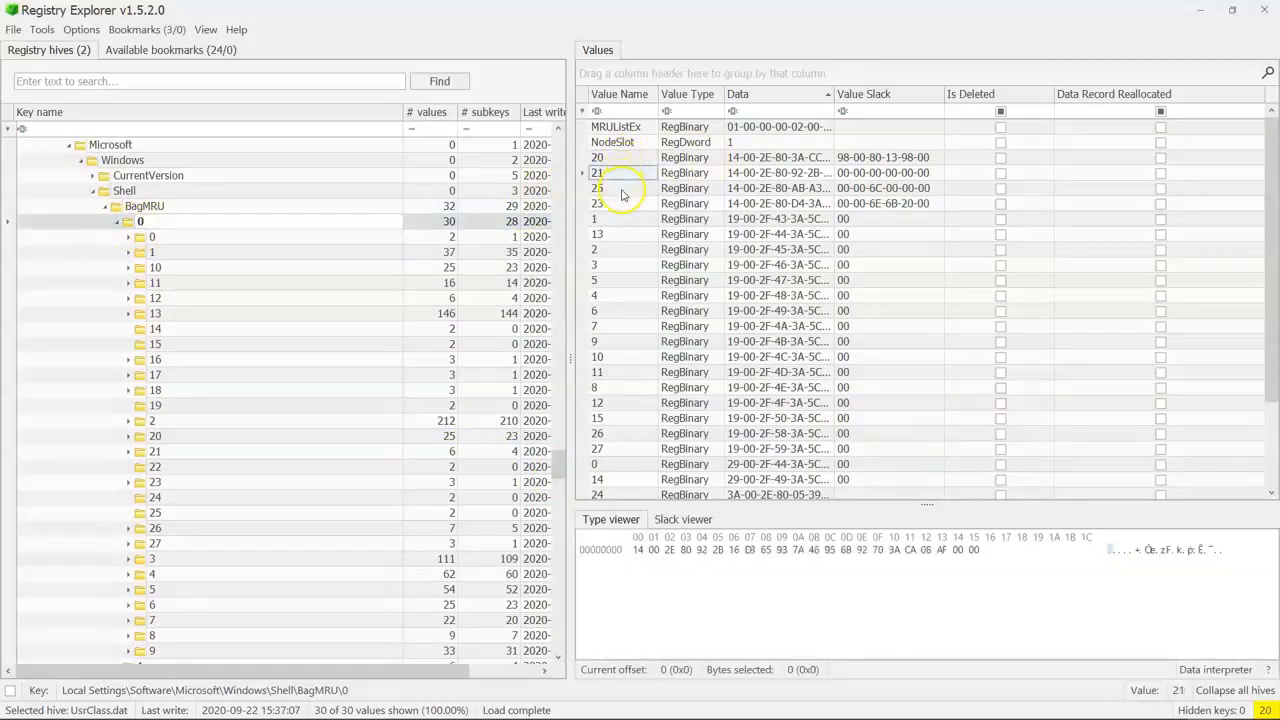
click(596, 218)
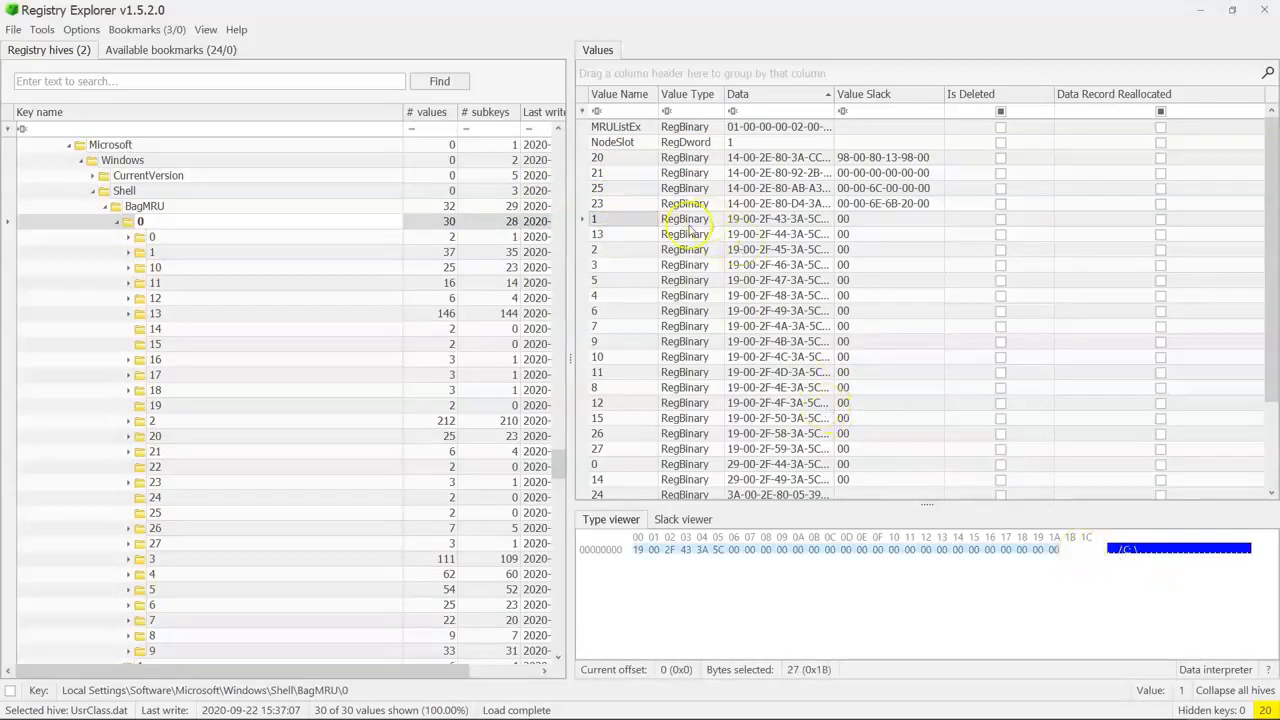
mouse_move(156, 258)
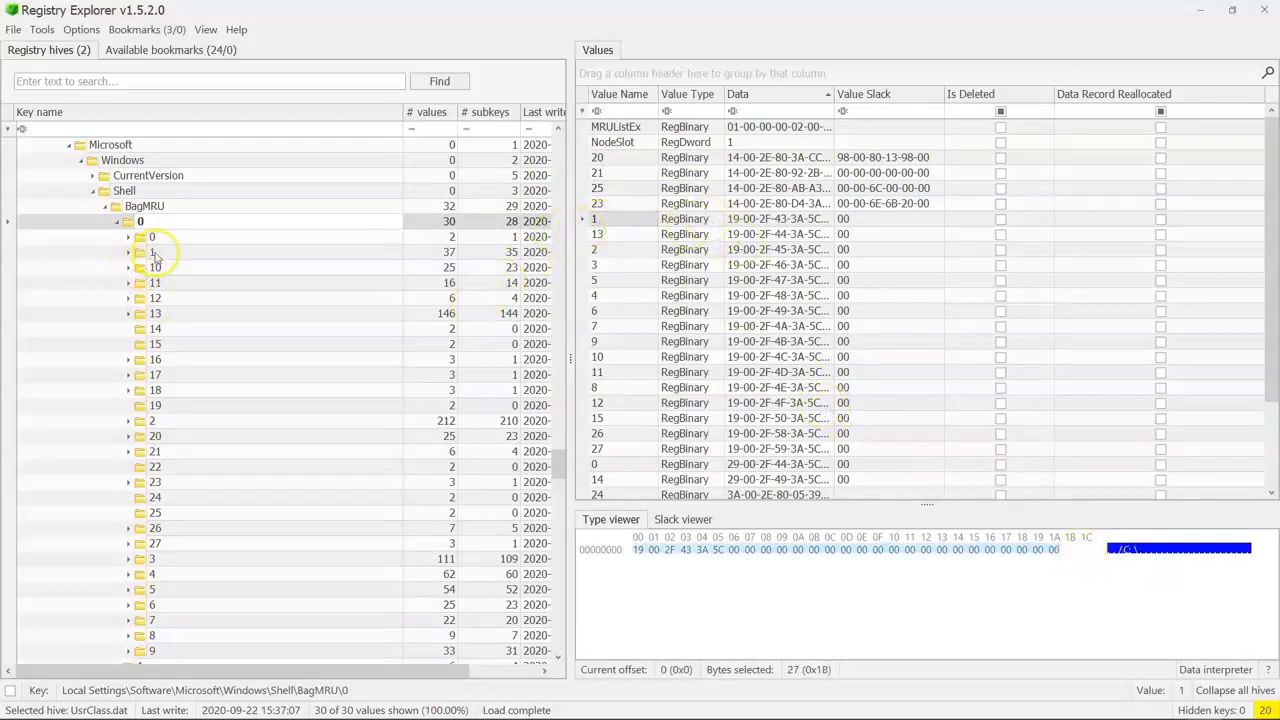
Step: Select and expand subkey 0\1, inspecting the binary data of its values 10 and 11
click(152, 252)
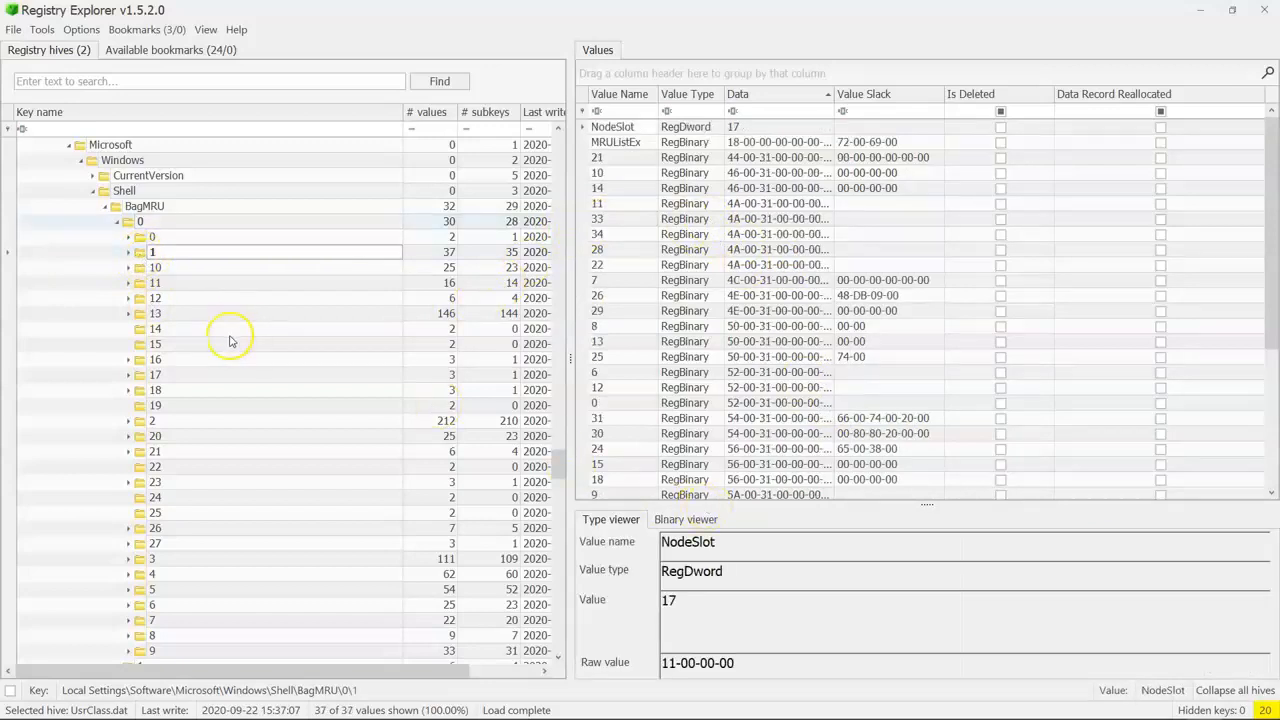
click(140, 252)
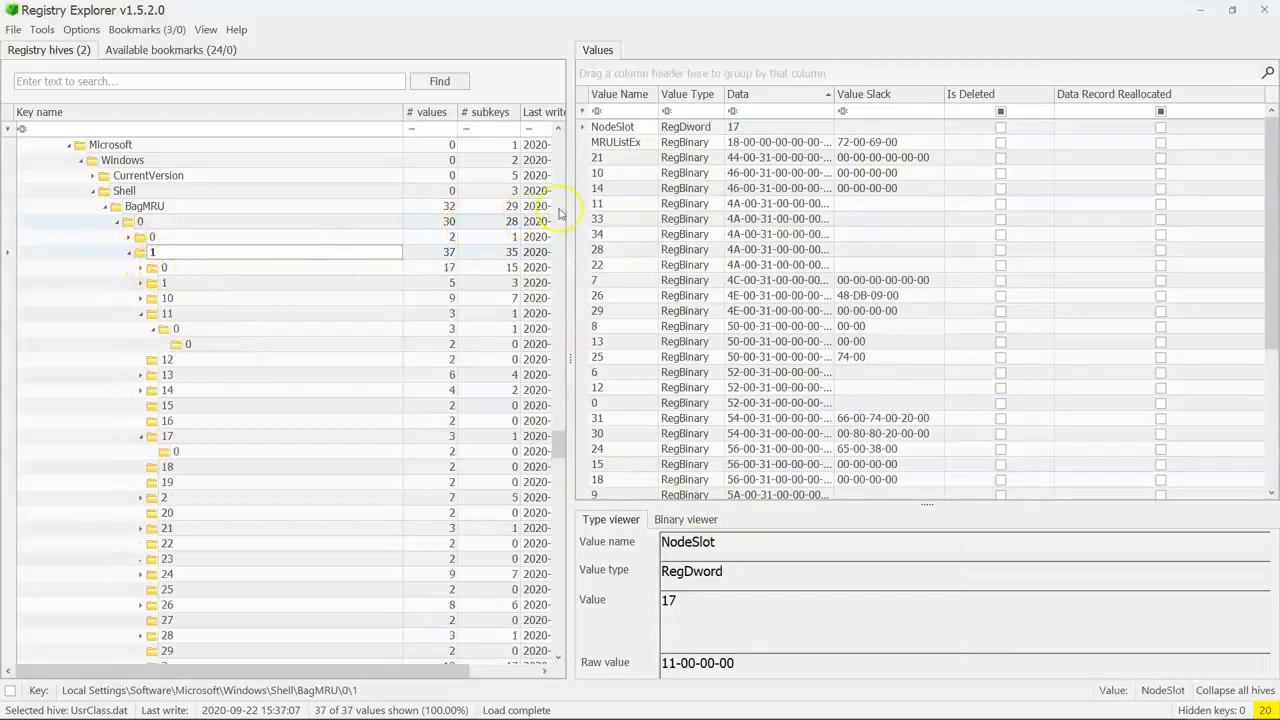
click(596, 172)
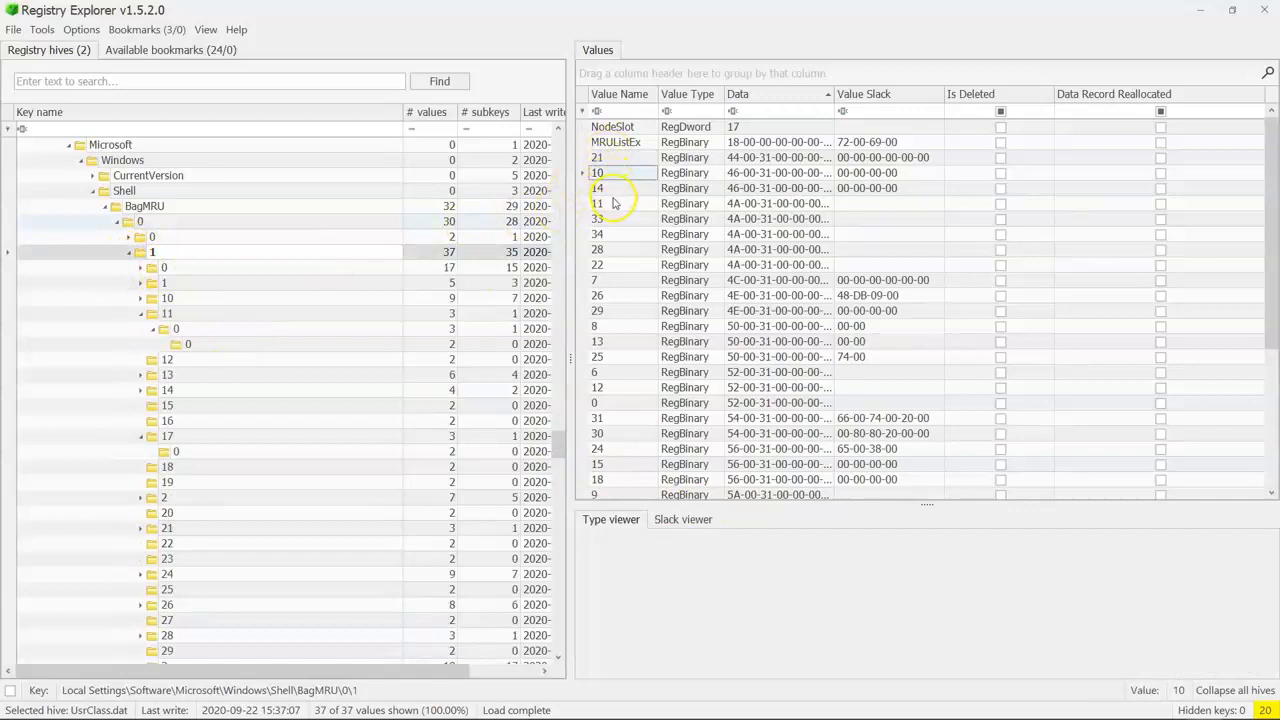
click(596, 204)
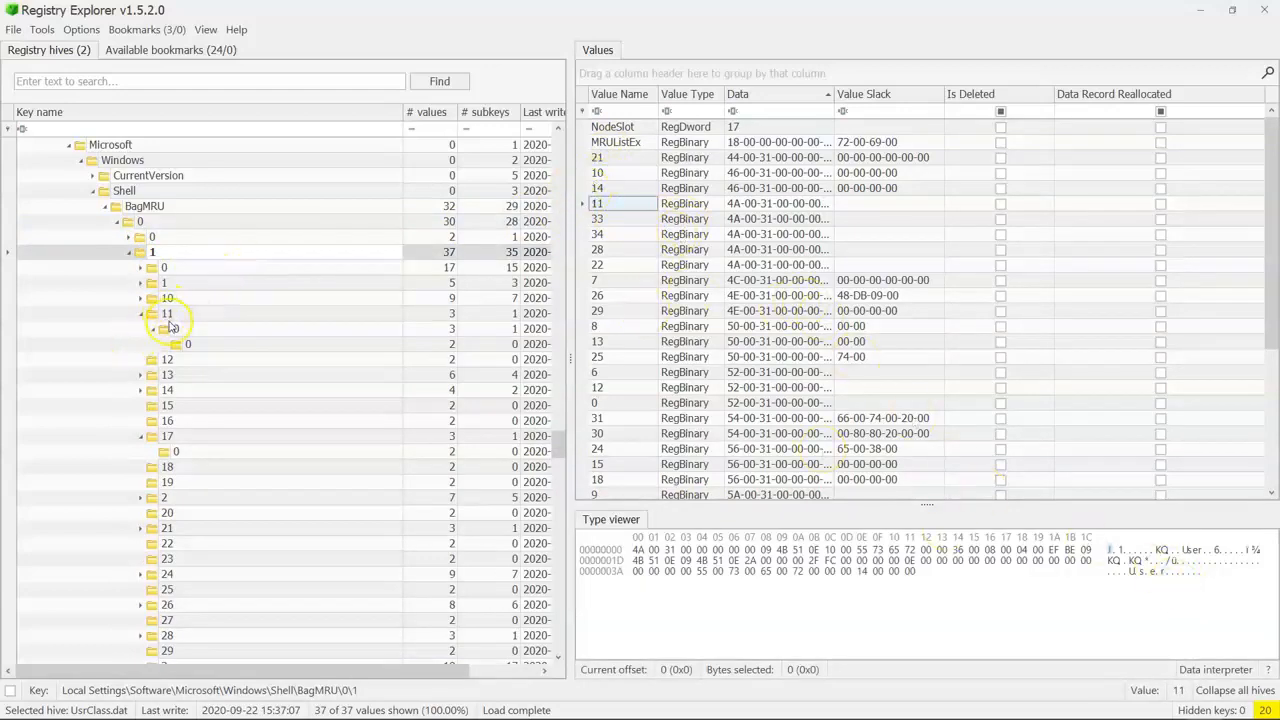
Step: Drill into subkey 11 and its nested subkey 0, viewing value 0's hex and the three values of 0\1\11\0
click(168, 312)
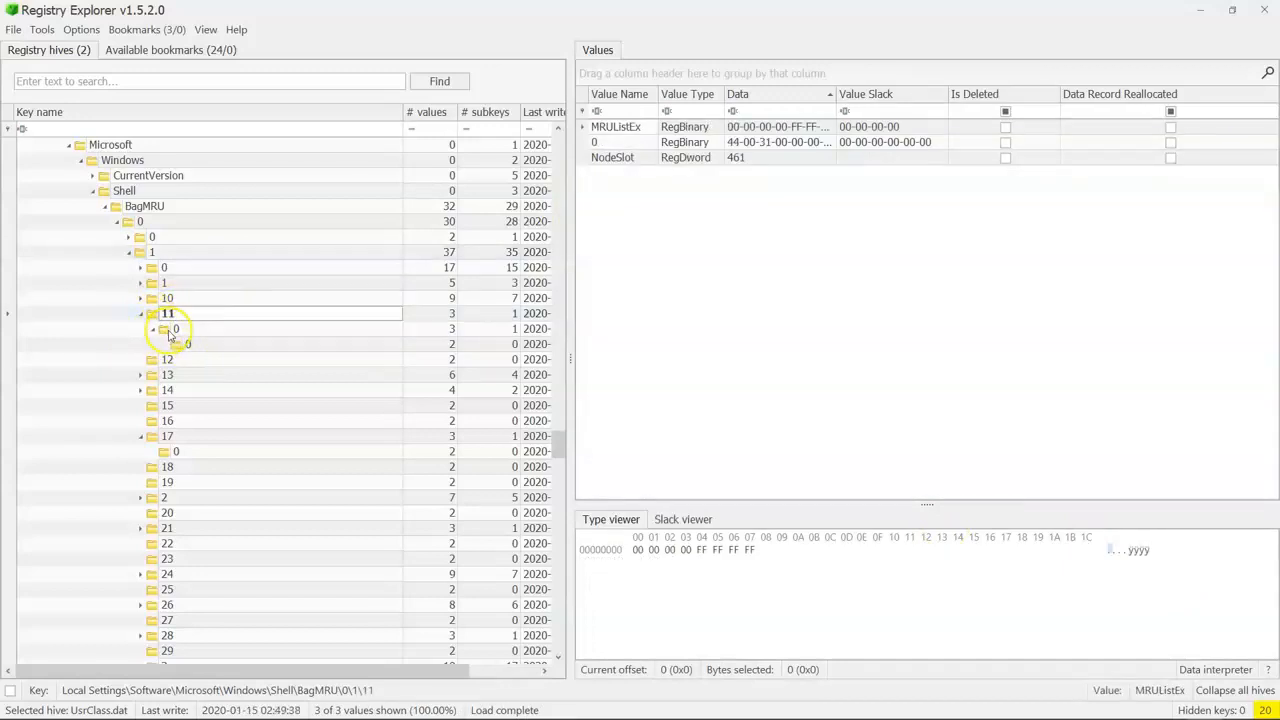
click(176, 328)
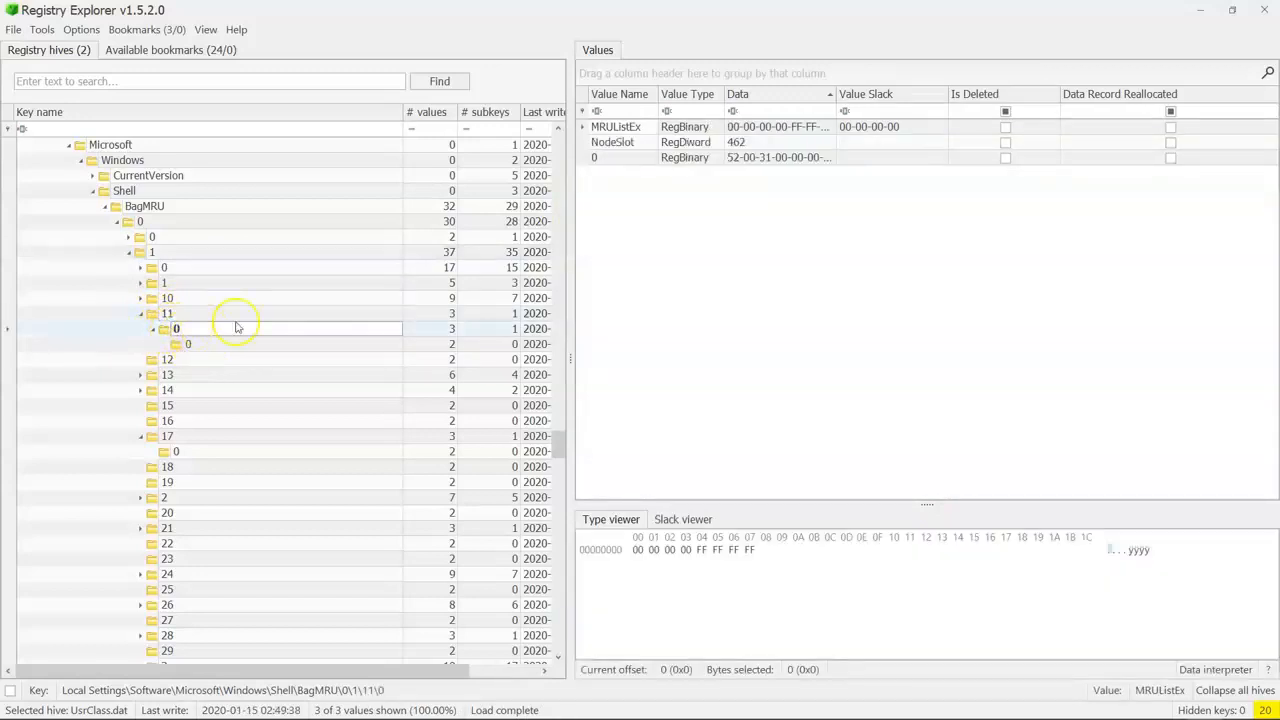
click(168, 312)
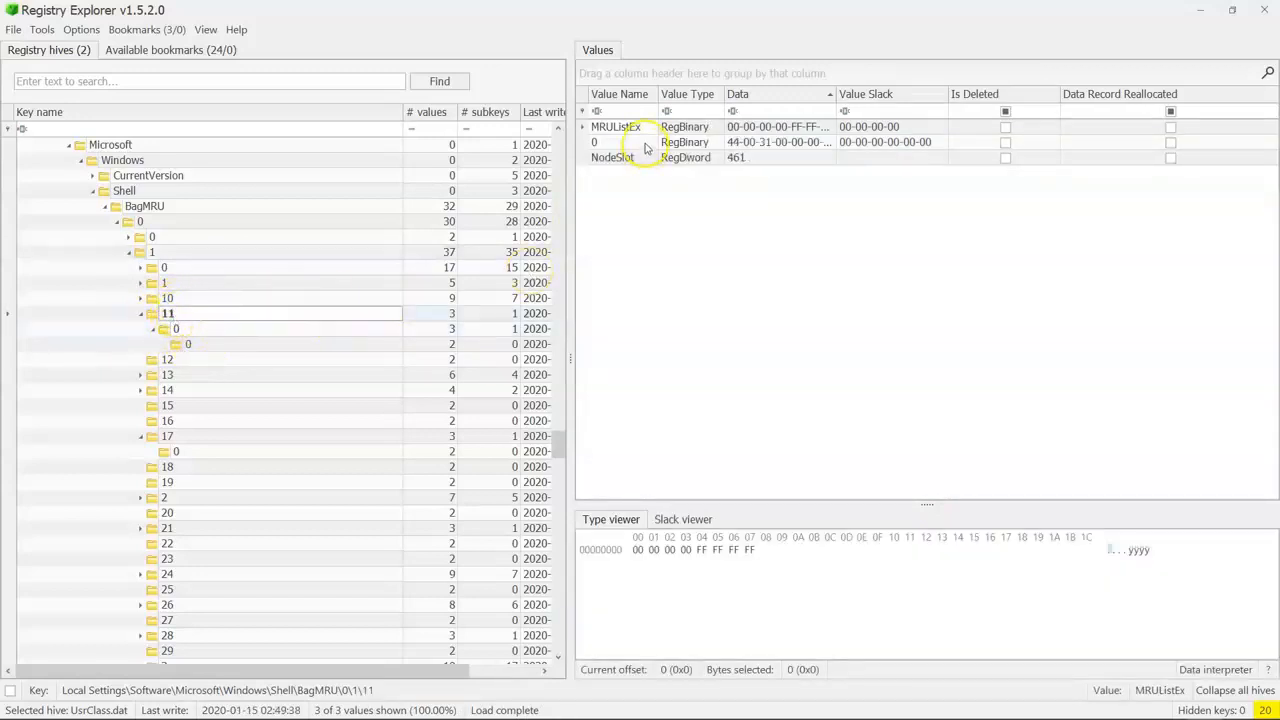
click(594, 142)
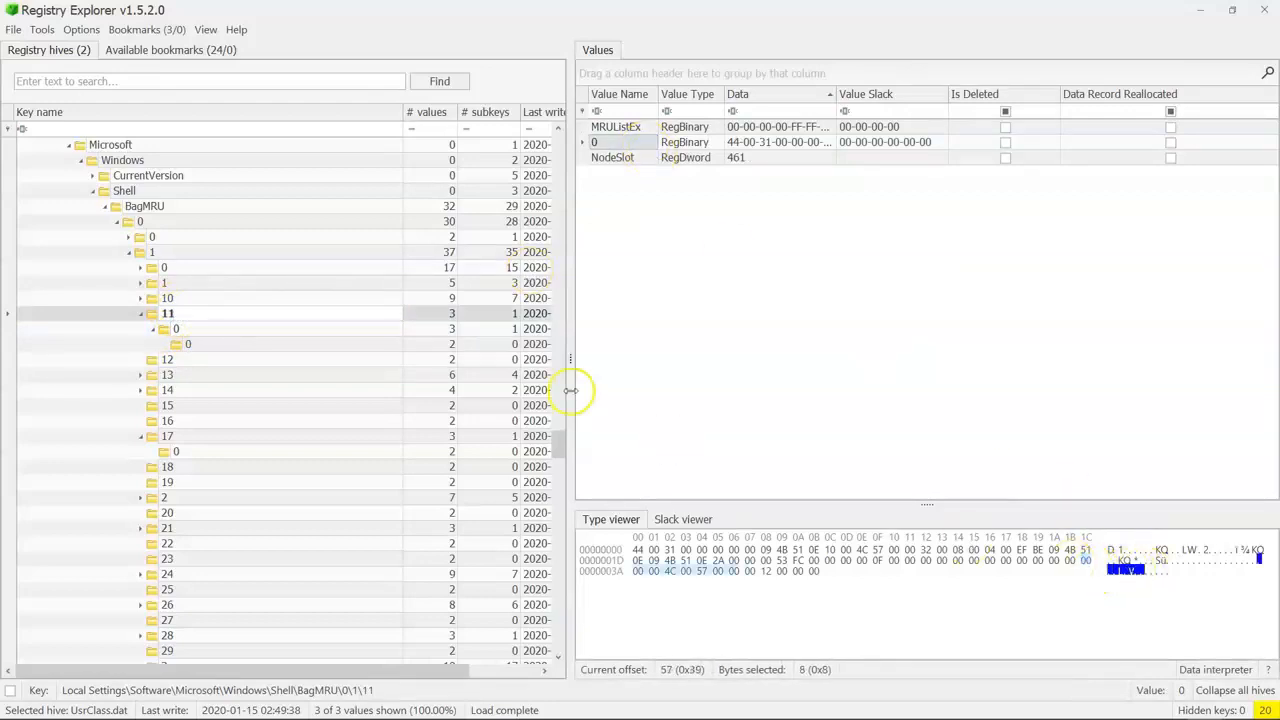
mouse_move(662, 184)
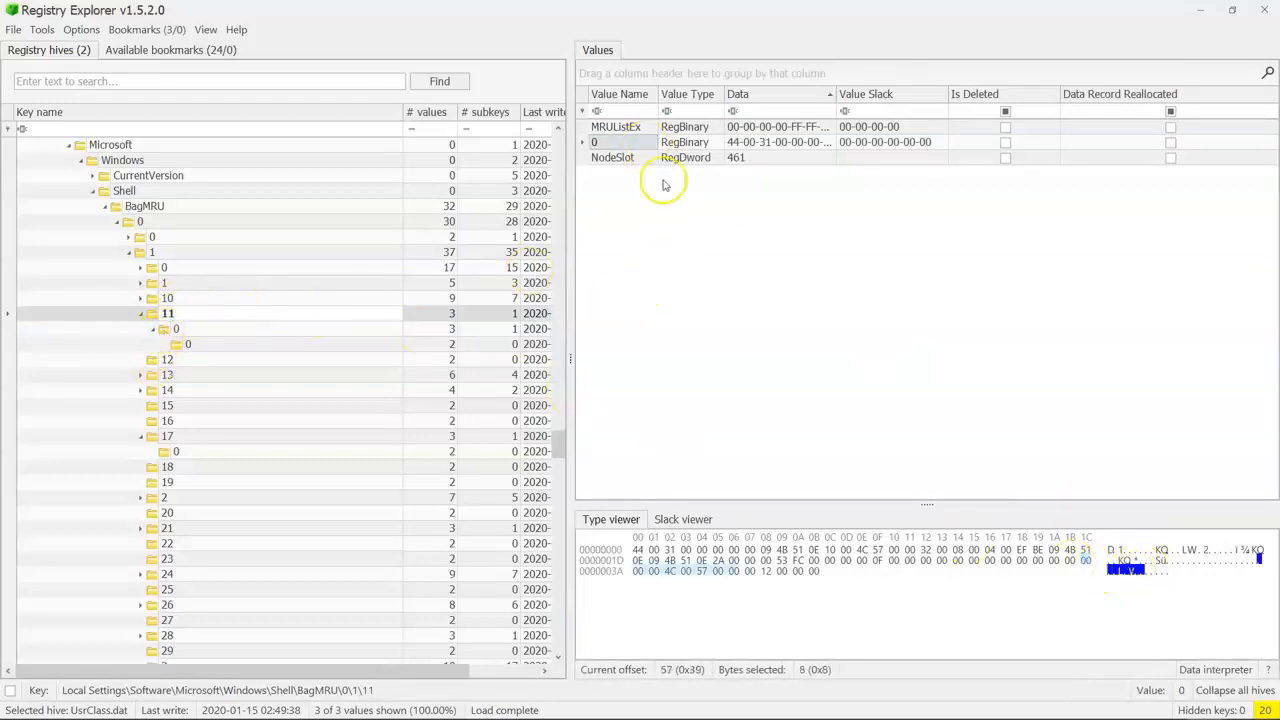
click(176, 328)
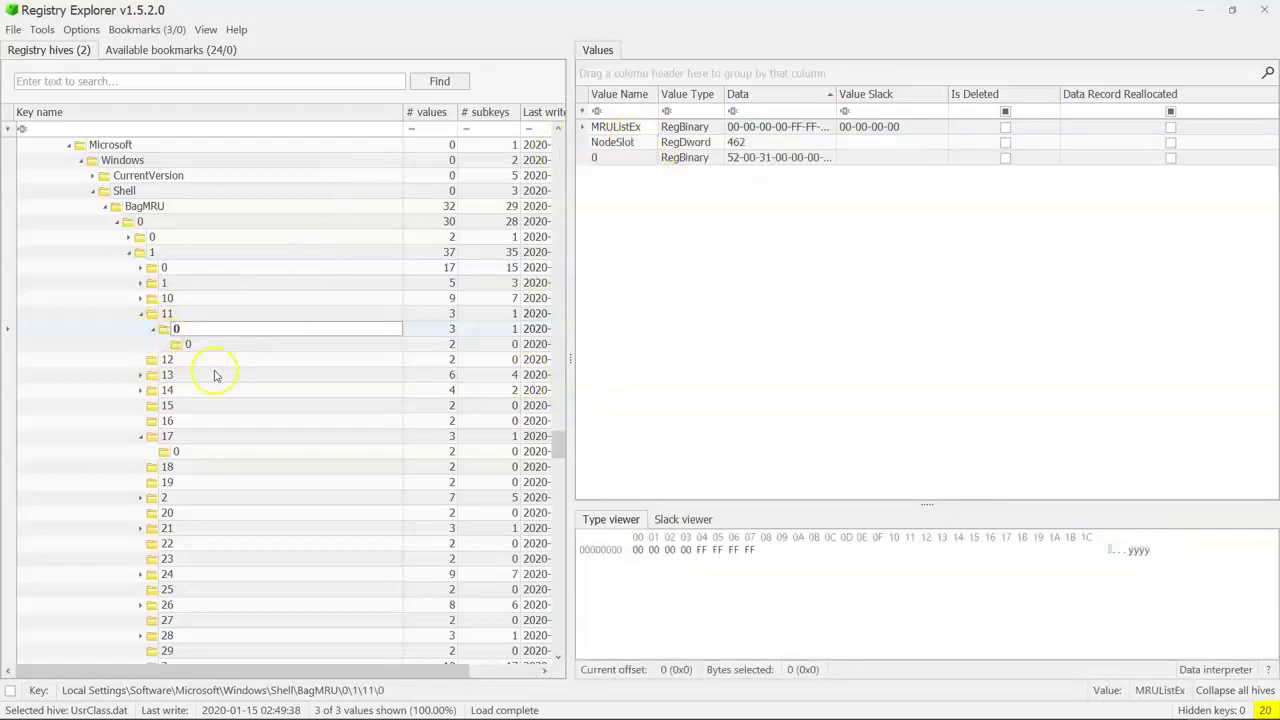